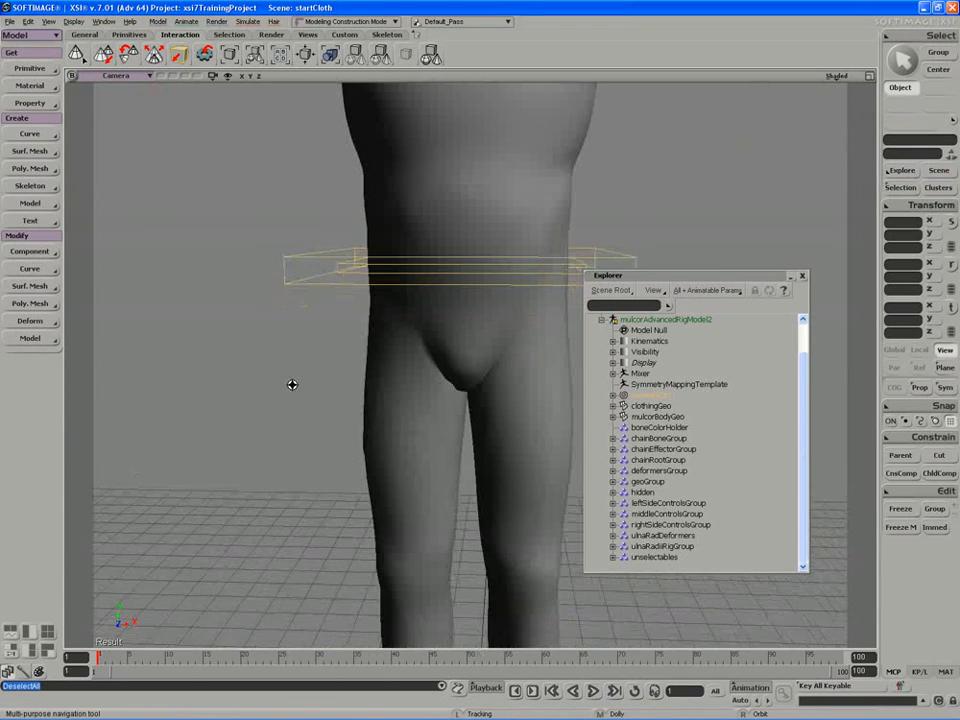
Select clothingGeo, zoom into the crotch in wireframe and bring up the display mode choices
{"action": "left_click", "coordinate": [652, 404]}
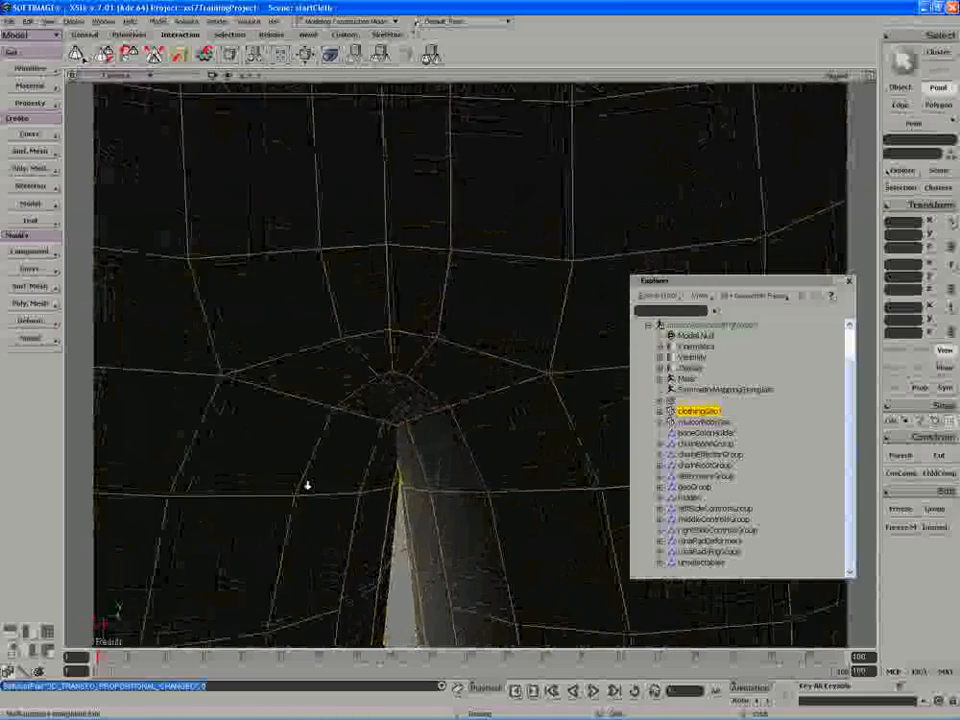
{"action": "left_click", "coordinate": [300, 376]}
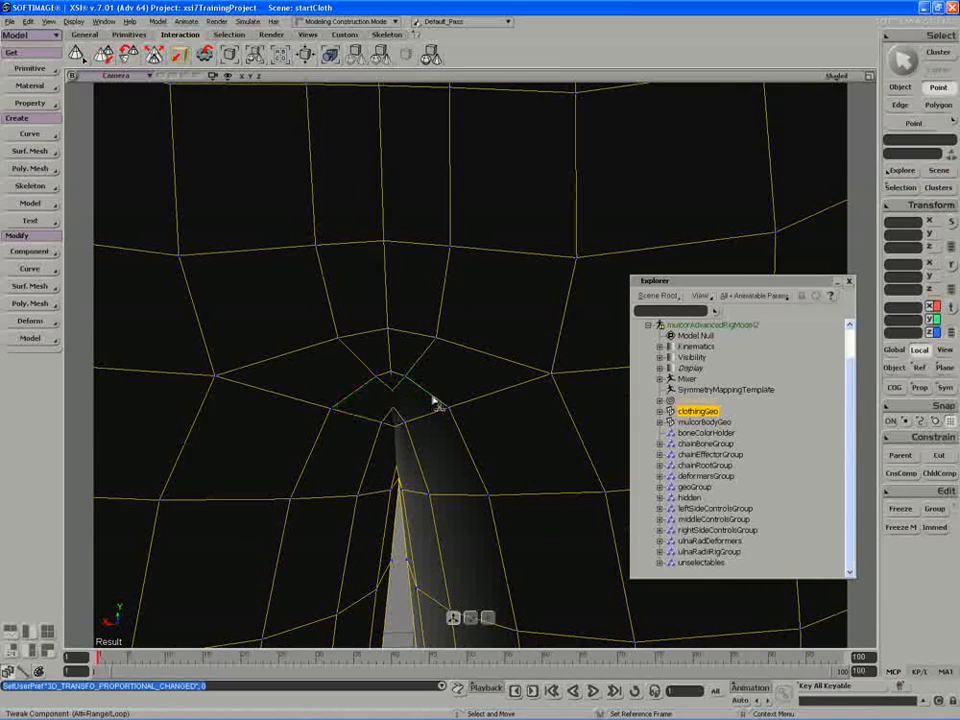
{"action": "left_click", "coordinate": [400, 400]}
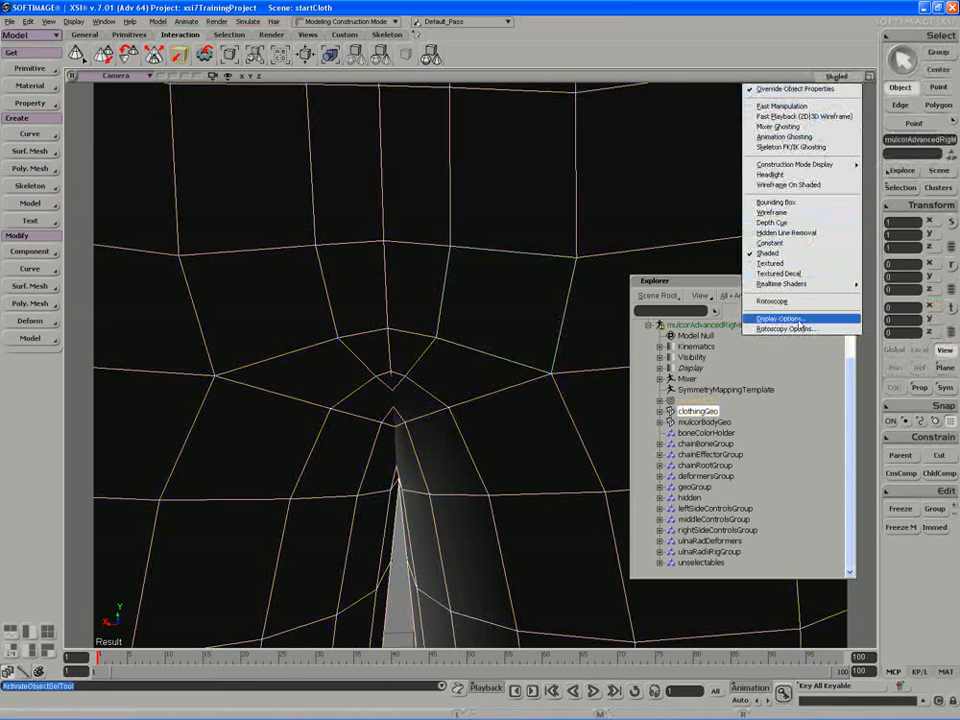
Choose Display Options for the camera view to show the cloth mesh's points
{"action": "left_click", "coordinate": [782, 318]}
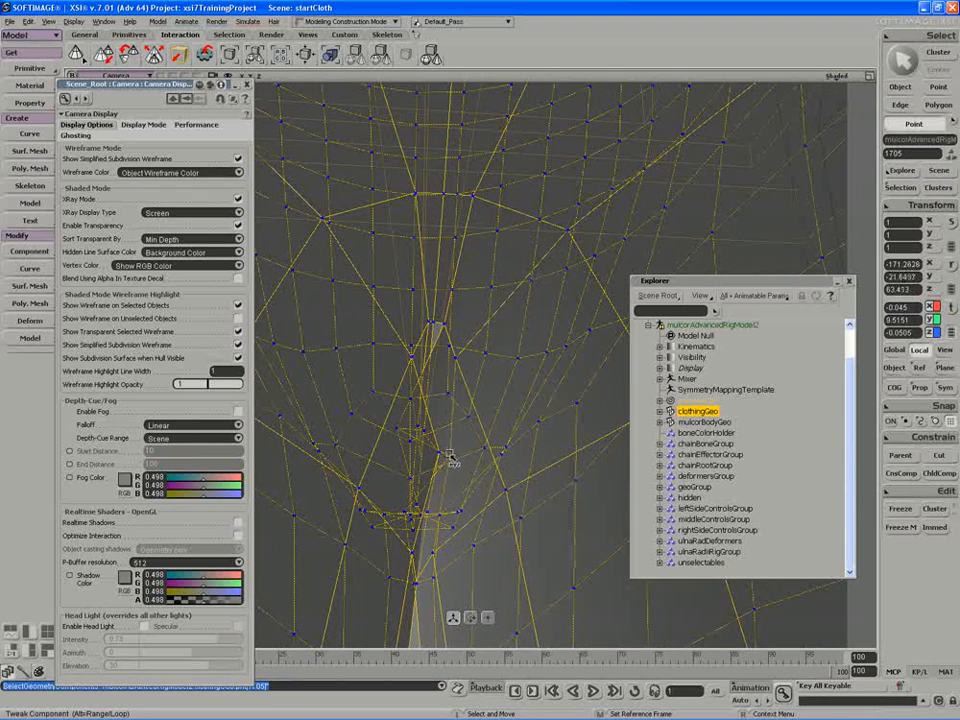
Adjust the wireframe settings so the suit's dense wireframe draws over the shaded legs
{"action": "left_click", "coordinate": [396, 428]}
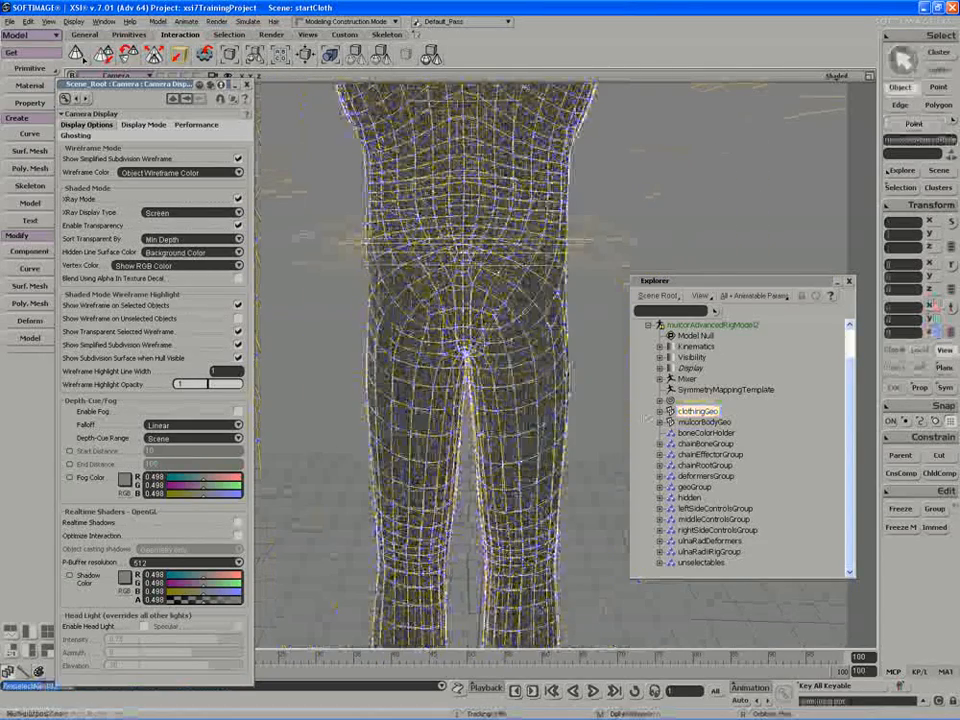
Close Display Options and switch the camera view to Textured display, showing the character in blue
{"action": "left_click", "coordinate": [668, 410]}
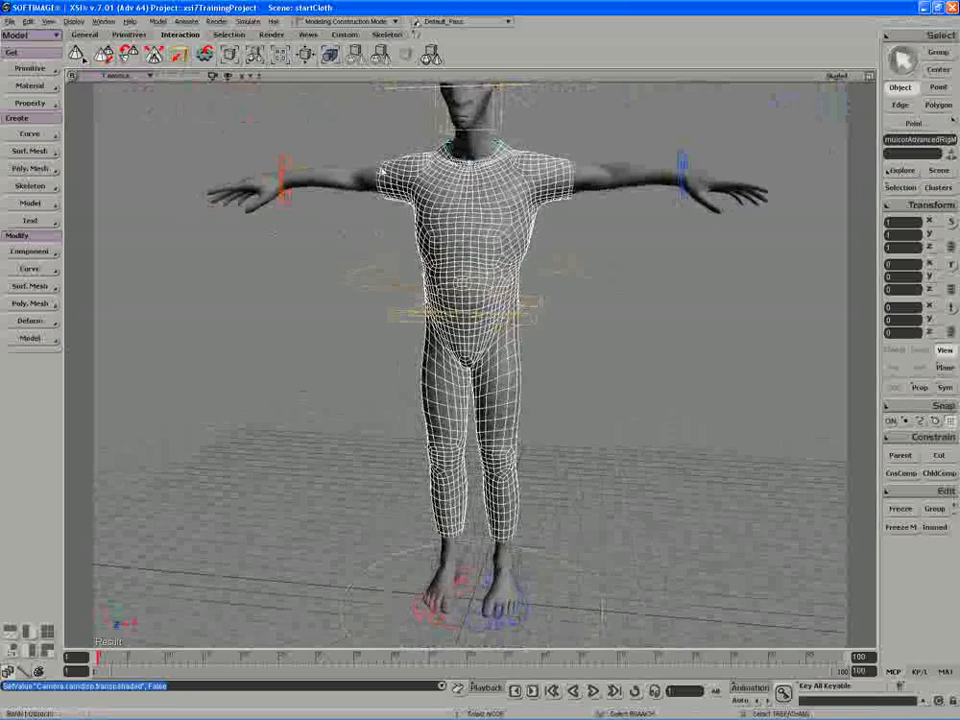
{"action": "left_click", "coordinate": [838, 76]}
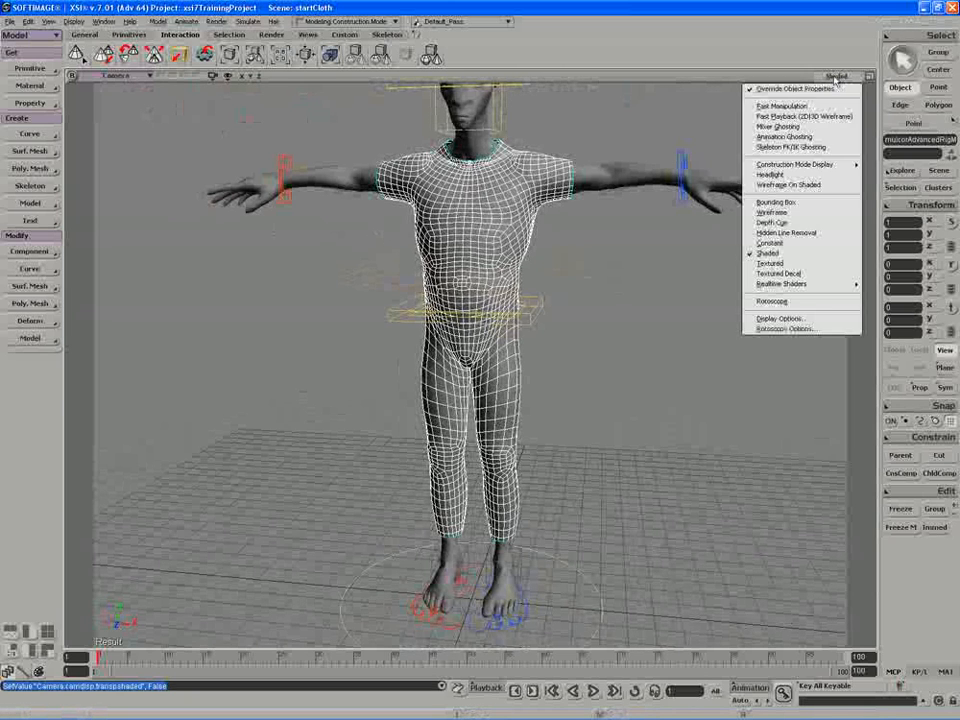
{"action": "left_click", "coordinate": [772, 264]}
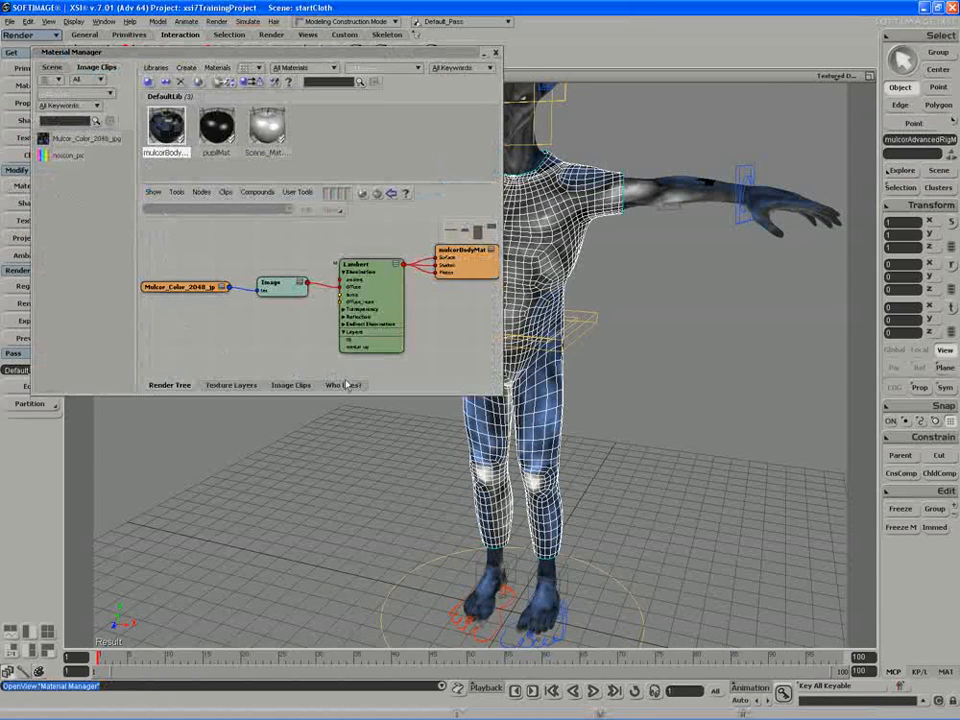
Create a Phong preset material, rename it clothingMat then joggingSuitMat, and bring up material actions
{"action": "left_click", "coordinate": [344, 384]}
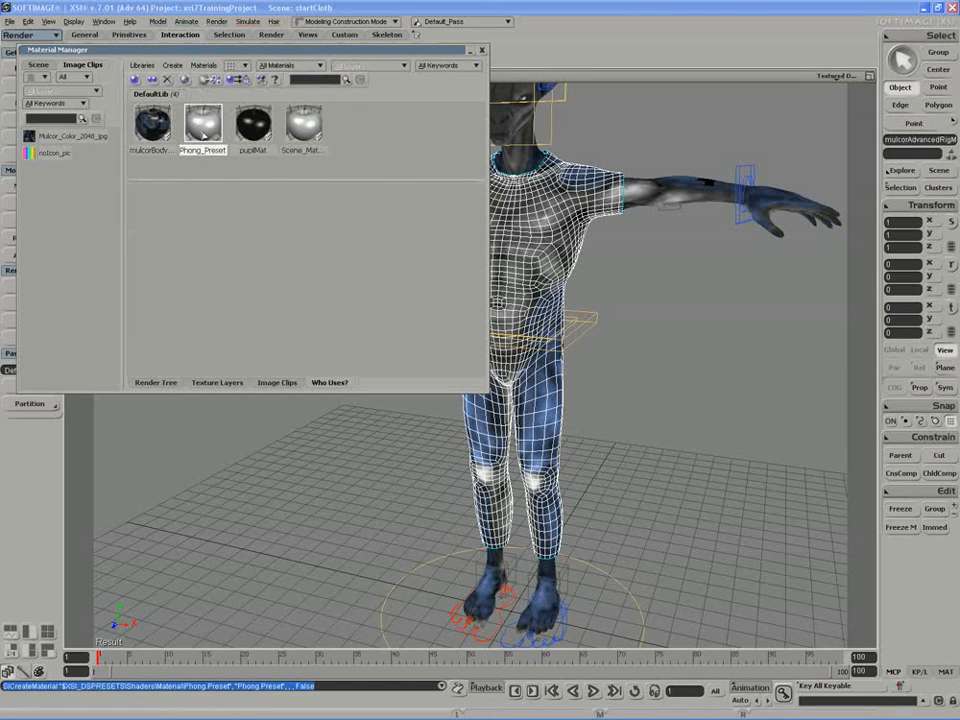
{"action": "double_click", "coordinate": [204, 150]}
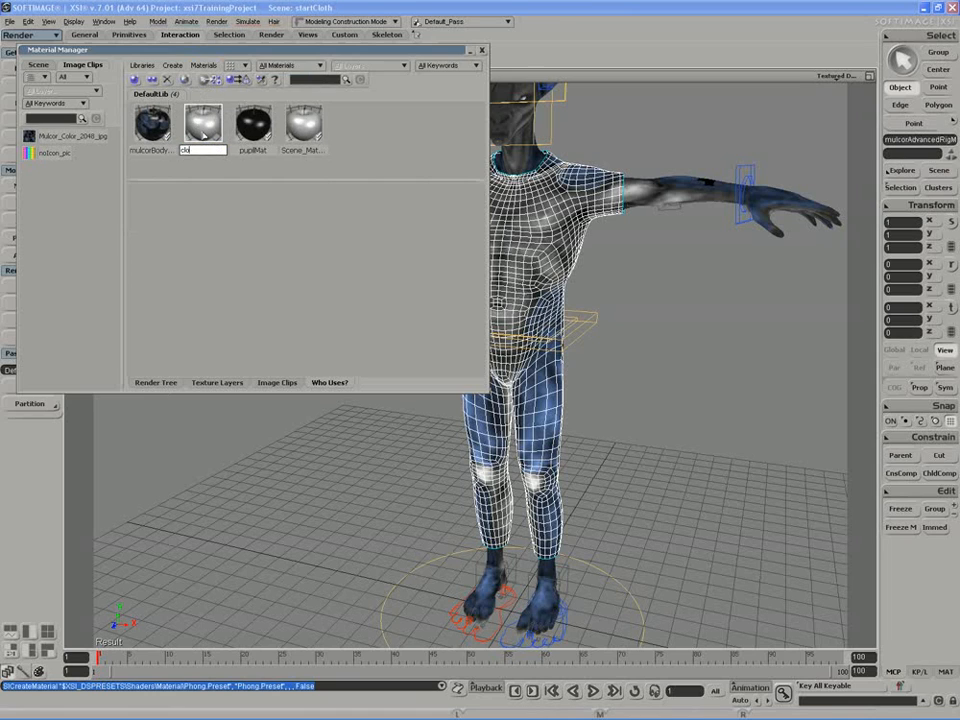
{"action": "type", "text": "clothingMat"}
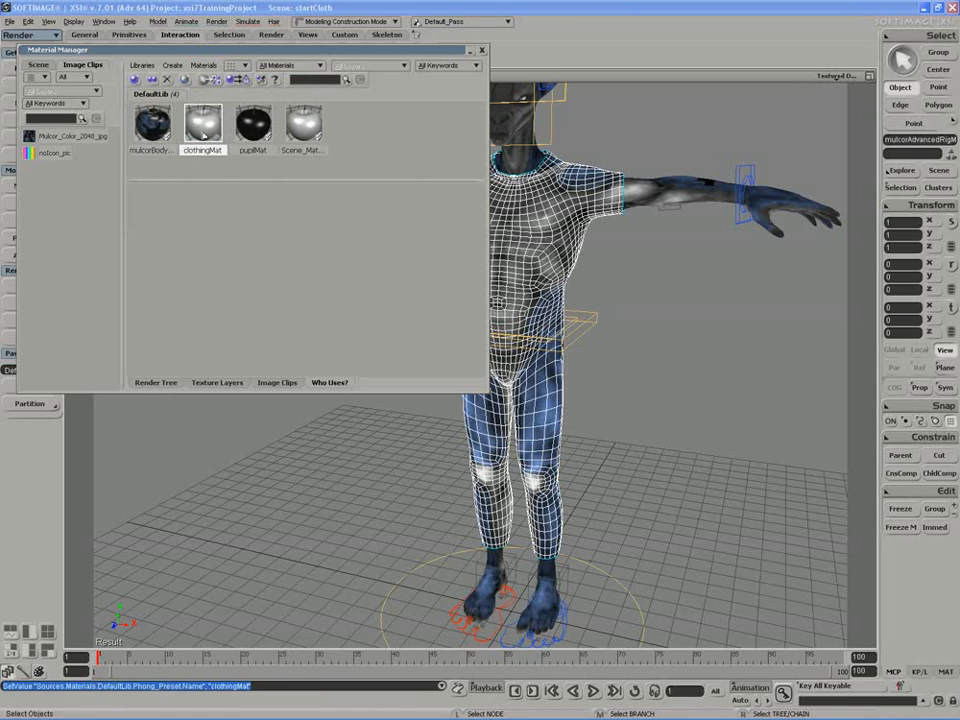
{"action": "double_click", "coordinate": [202, 150]}
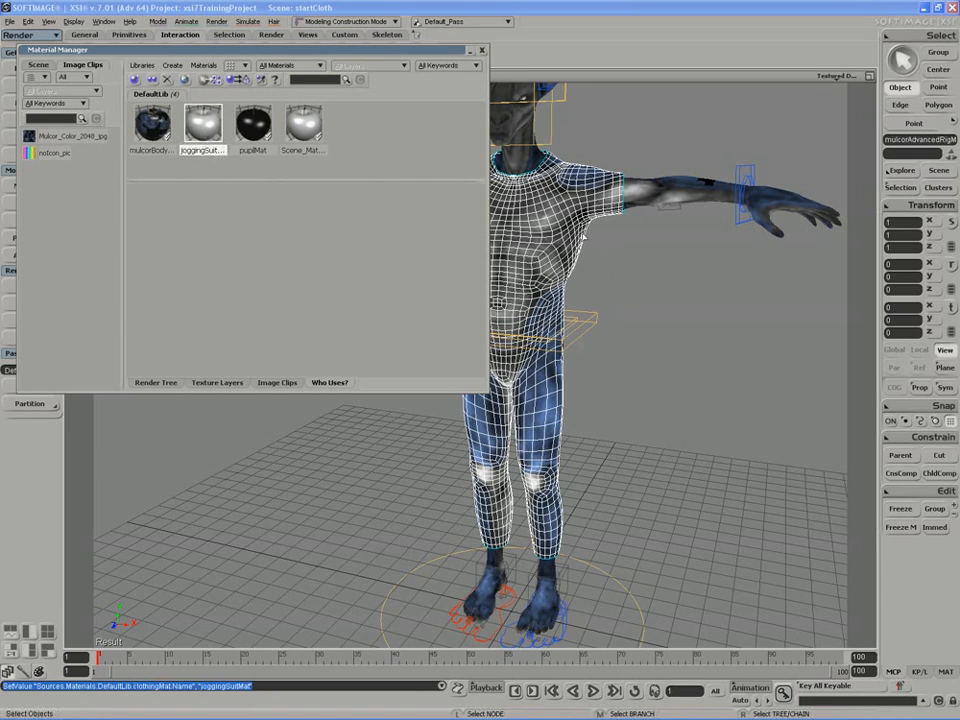
{"action": "left_click", "coordinate": [204, 64]}
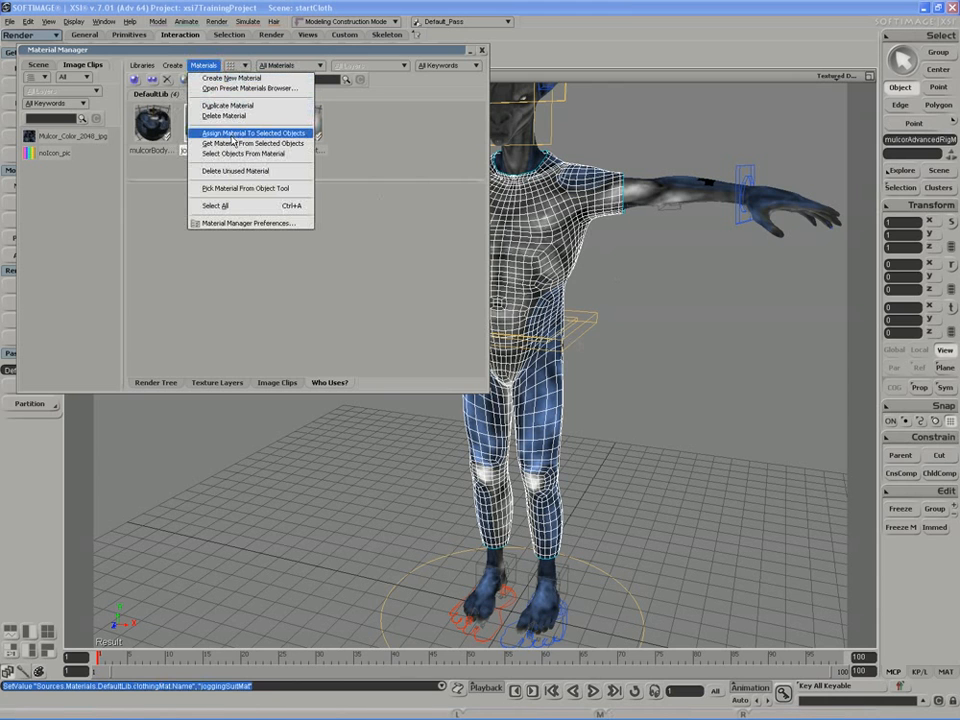
Assign joggingSuitMat to the cloth suit and bring up its Phong_Preset shader settings from the render tree
{"action": "left_click", "coordinate": [252, 132]}
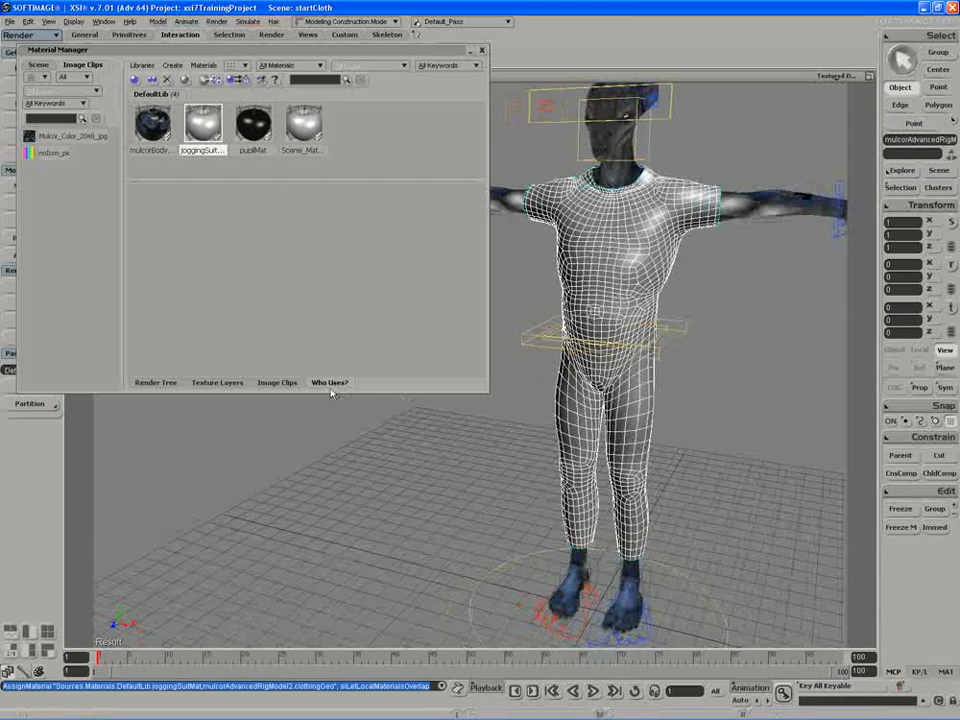
{"action": "left_click", "coordinate": [156, 382]}
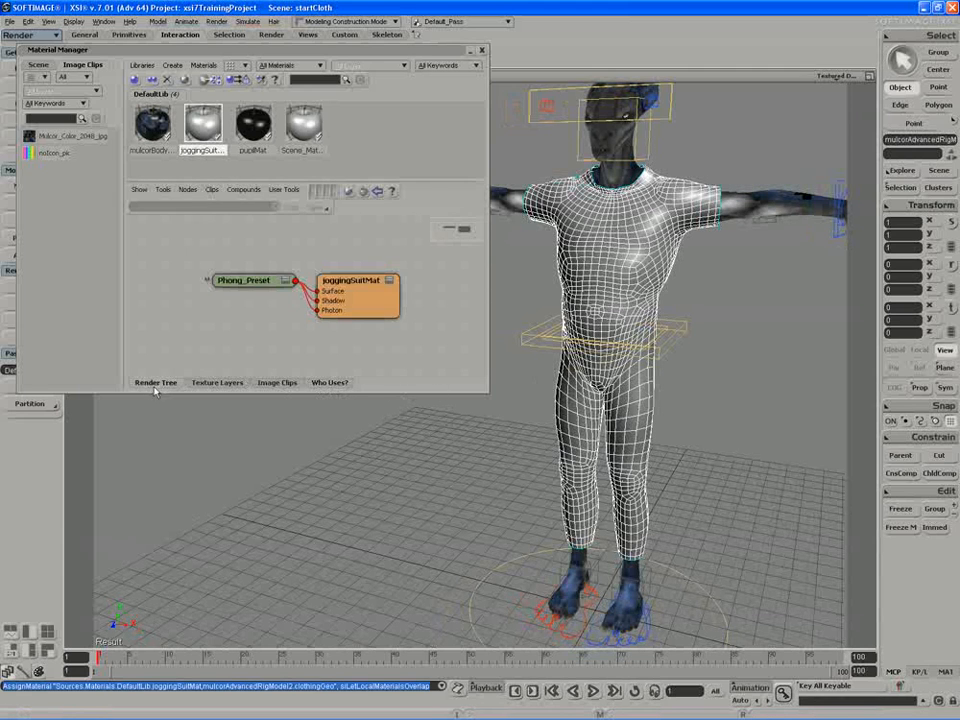
{"action": "left_click", "coordinate": [240, 280]}
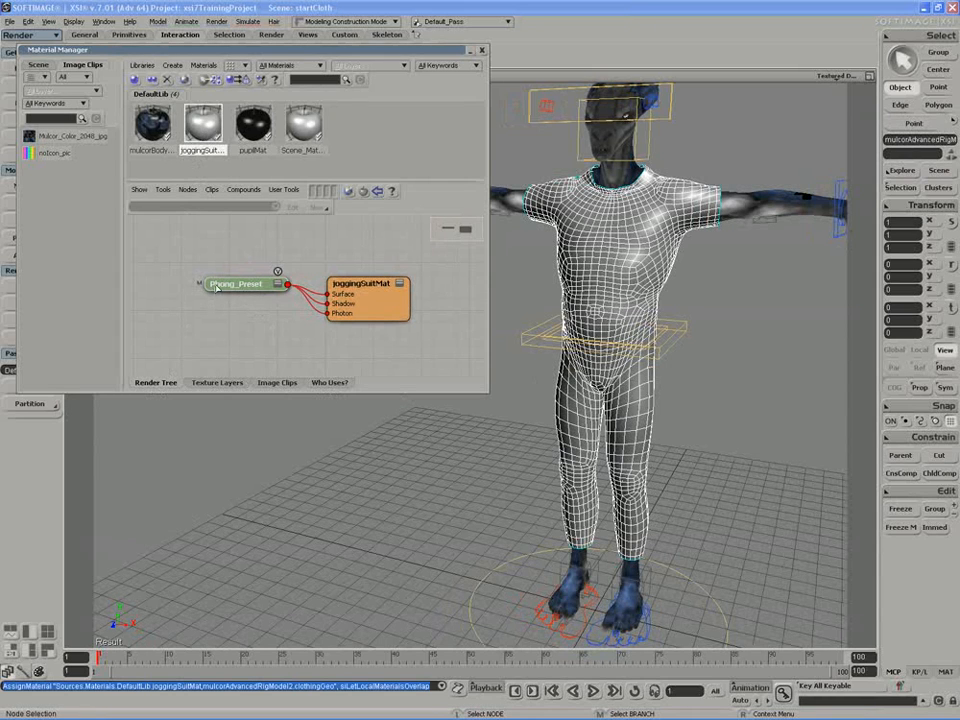
{"action": "double_click", "coordinate": [236, 284]}
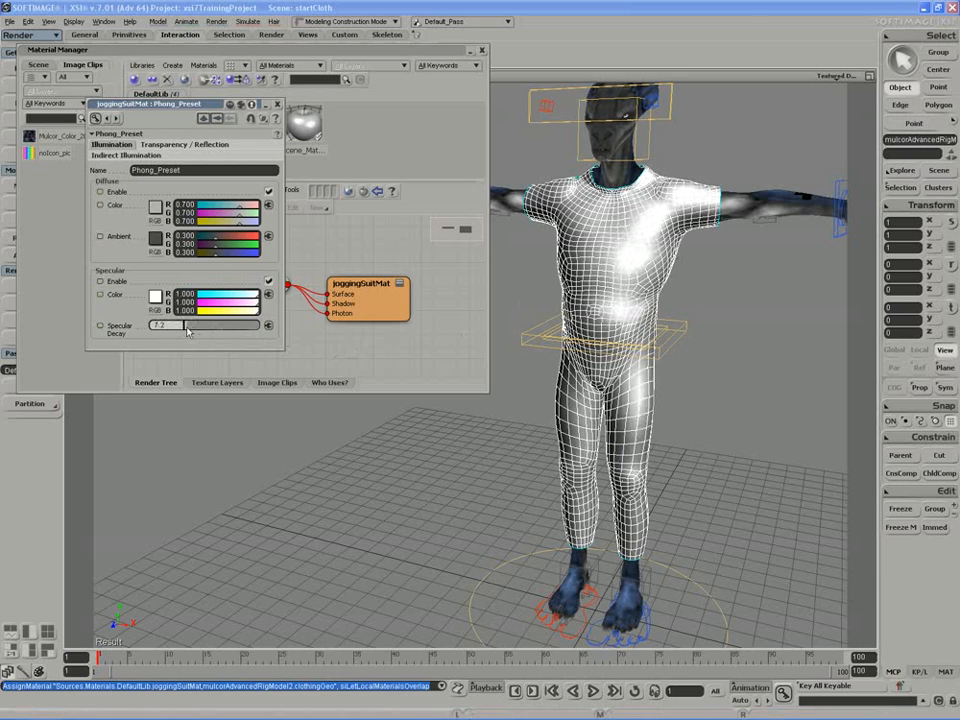
Reduce the suit's specular shine, mute its diffuse to gray, and close the material editor
{"action": "left_click_drag", "start_coordinate": [164, 324], "coordinate": [184, 324]}
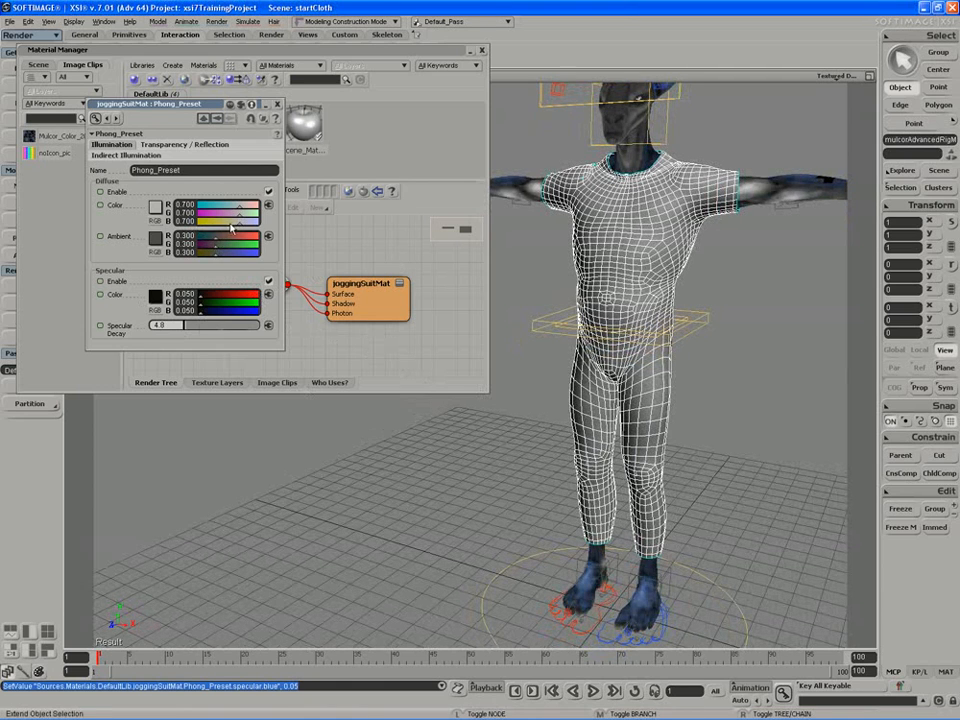
{"action": "left_click_drag", "start_coordinate": [230, 212], "coordinate": [222, 212]}
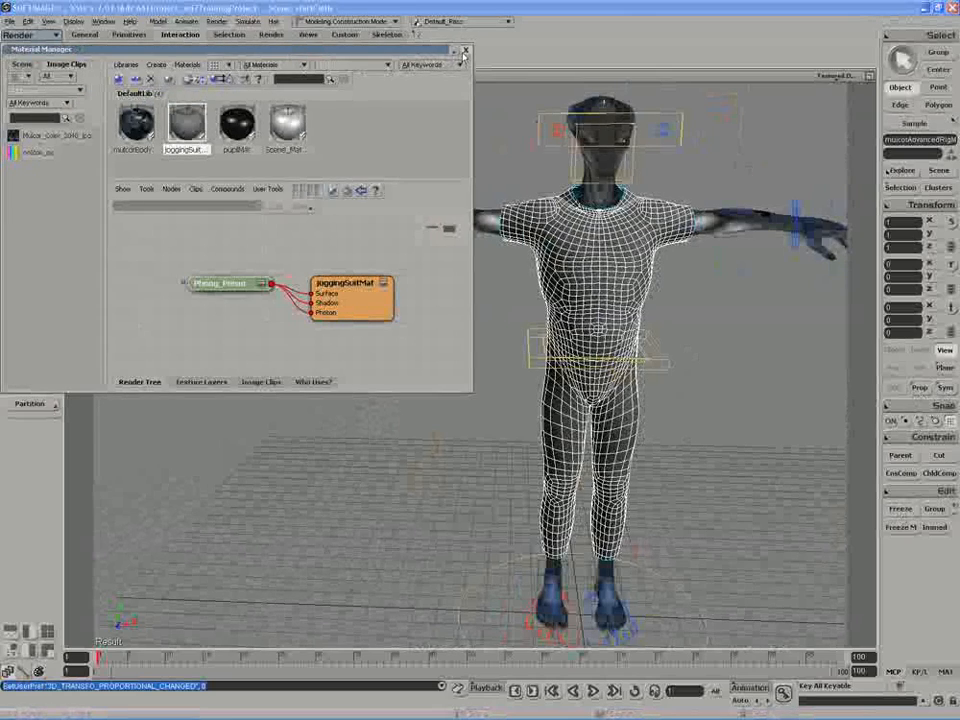
{"action": "left_click", "coordinate": [464, 52]}
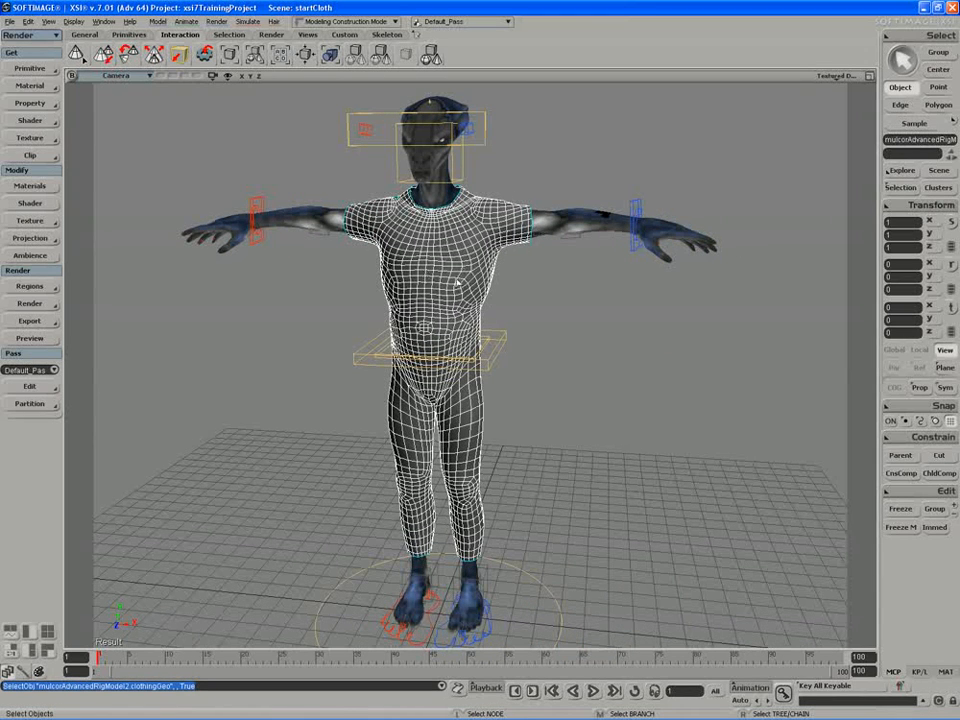
{"action": "mouse_move", "coordinate": [504, 260]}
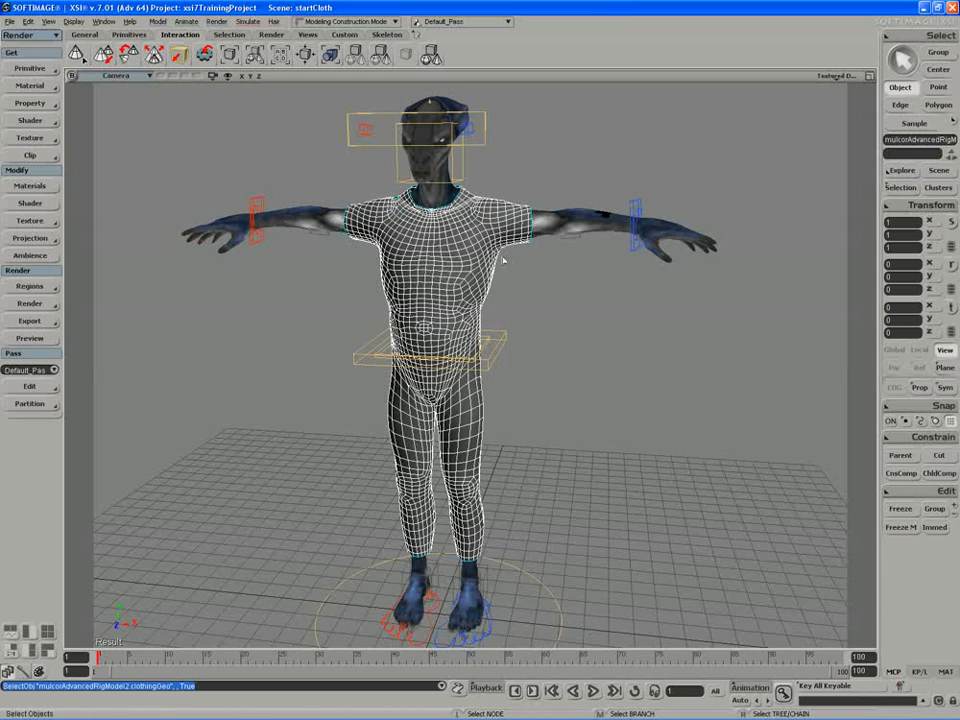
{"action": "mouse_move", "coordinate": [496, 244]}
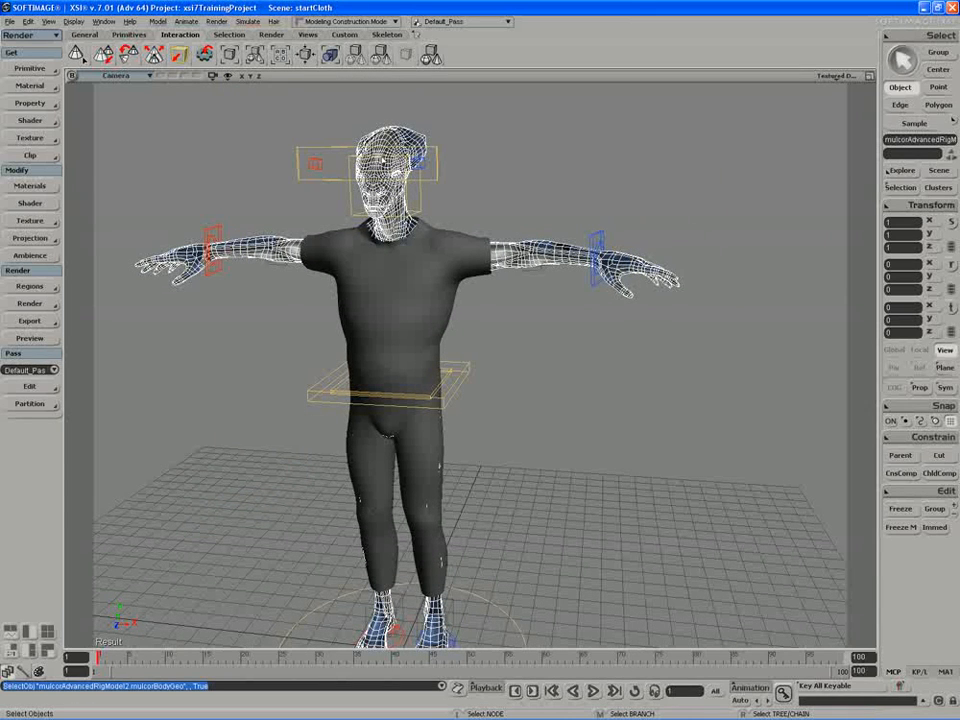
Switch the main toolbar to the Model module with the body mesh selected
{"action": "left_click", "coordinate": [30, 36]}
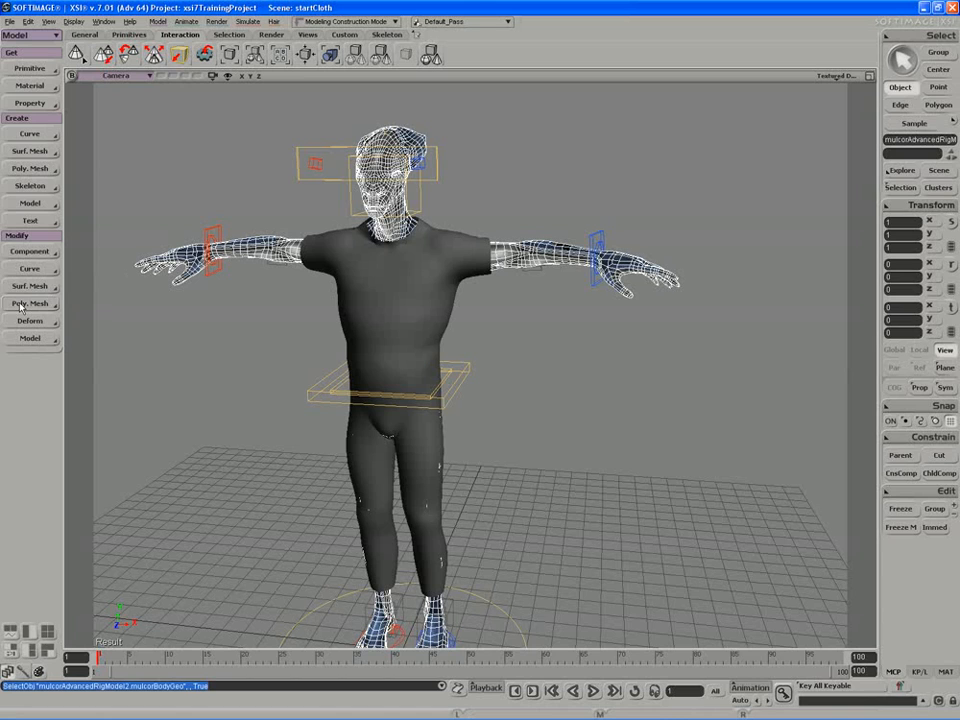
Apply a Polygon Reduction operator from the Poly. Mesh menu to the body mesh
{"action": "left_click", "coordinate": [30, 304]}
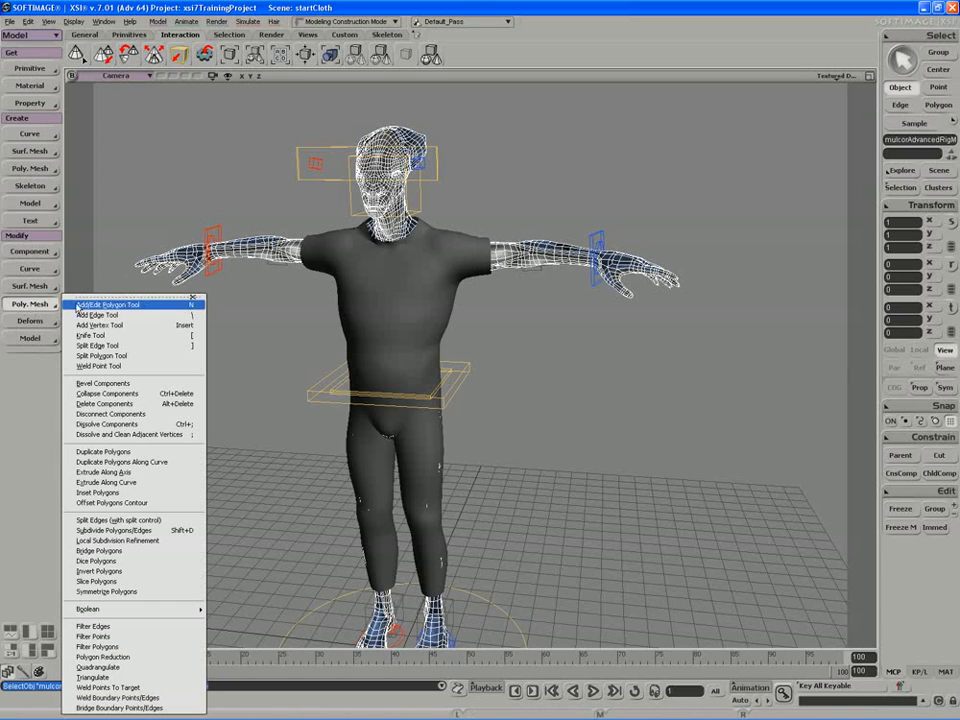
{"action": "mouse_move", "coordinate": [104, 656]}
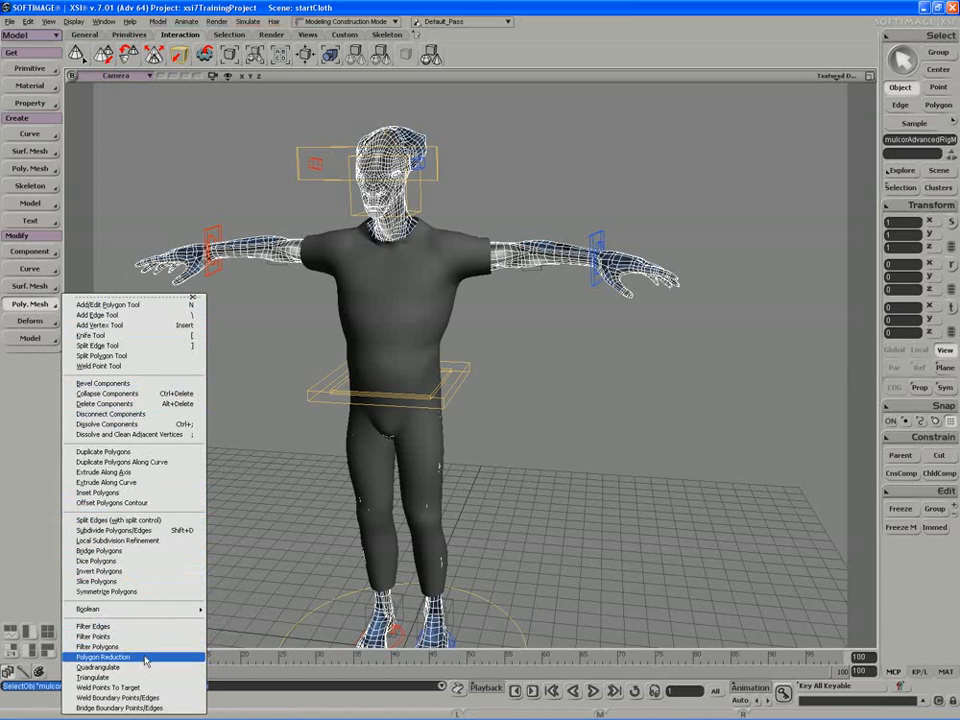
{"action": "left_click", "coordinate": [104, 656]}
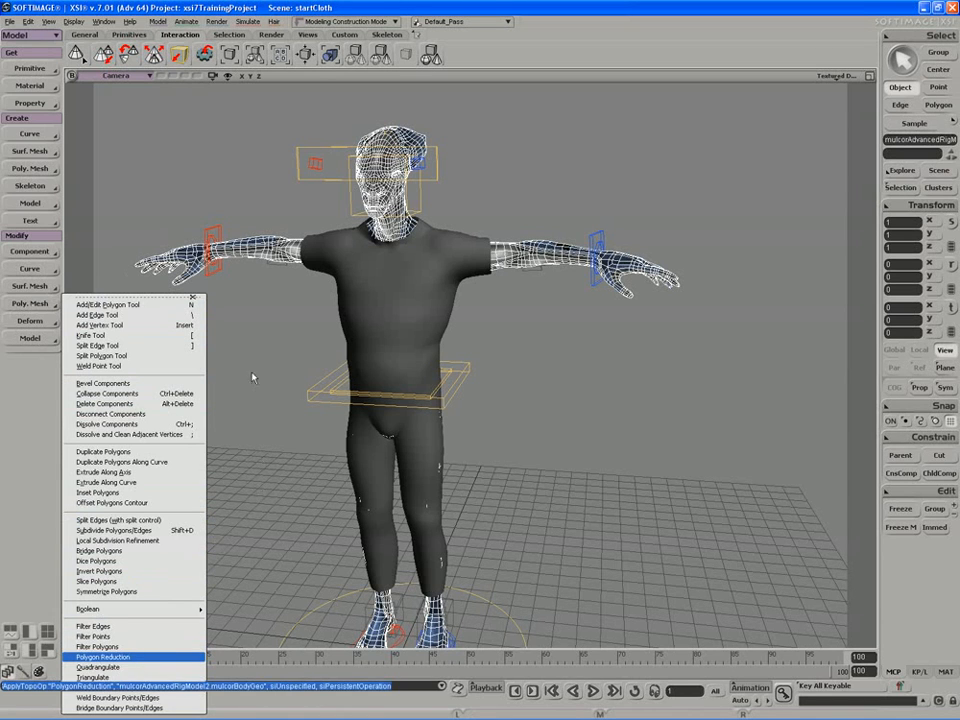
{"action": "left_click", "coordinate": [104, 656]}
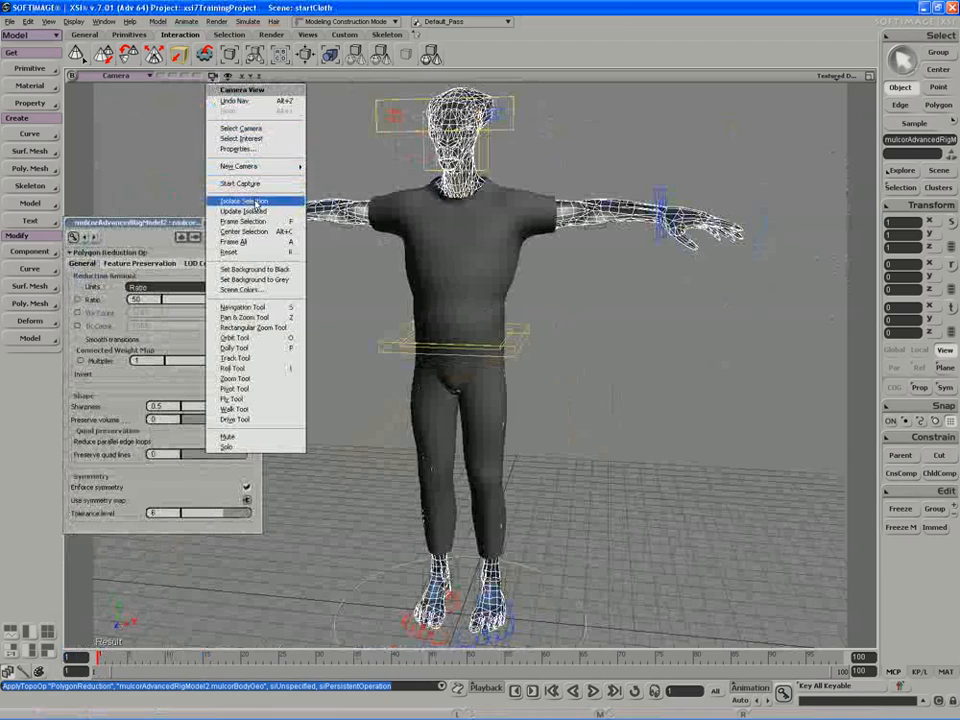
Frame the body mesh and drag the Ratio slider to reduce it to a coarse low-polygon version
{"action": "left_click", "coordinate": [246, 200]}
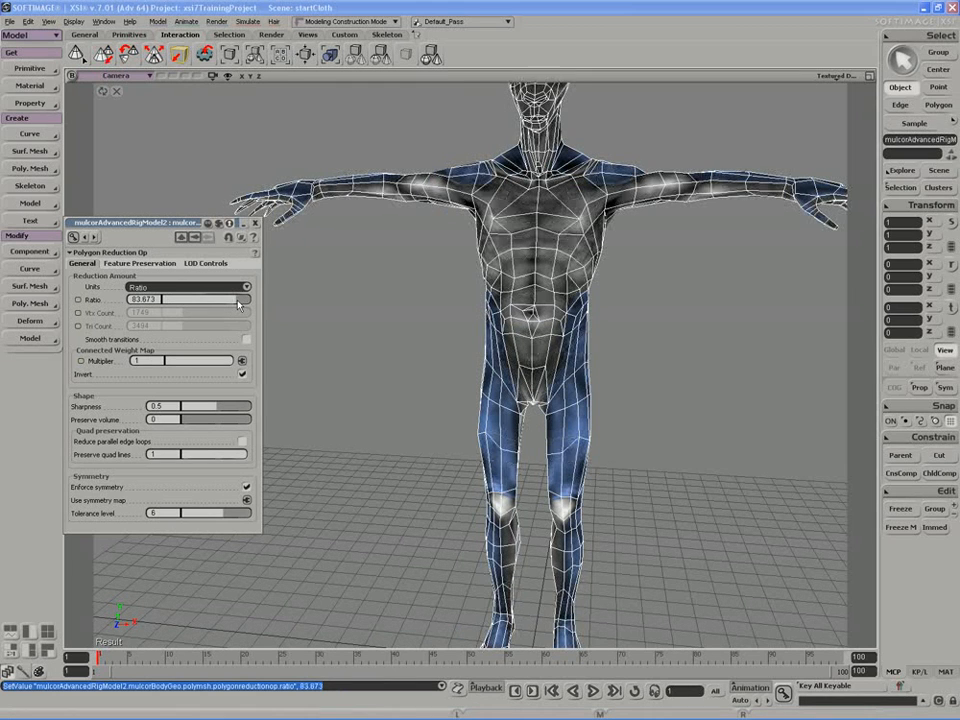
{"action": "left_click_drag", "start_coordinate": [200, 300], "coordinate": [242, 300]}
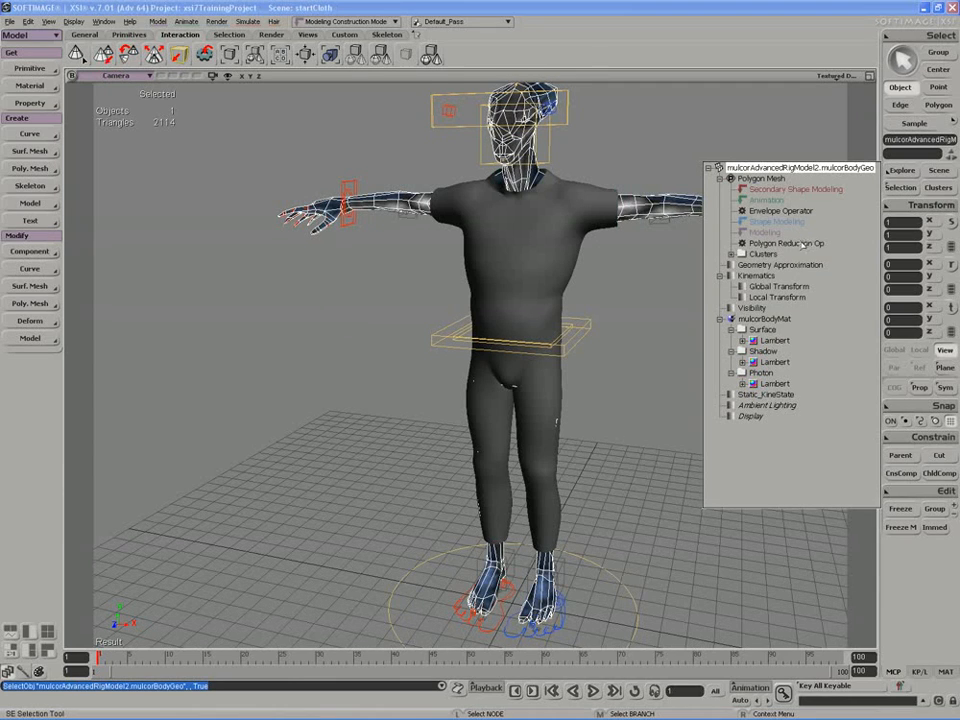
Choose File > Export > Model to bring up the Export Model dialog
{"action": "left_click", "coordinate": [900, 528]}
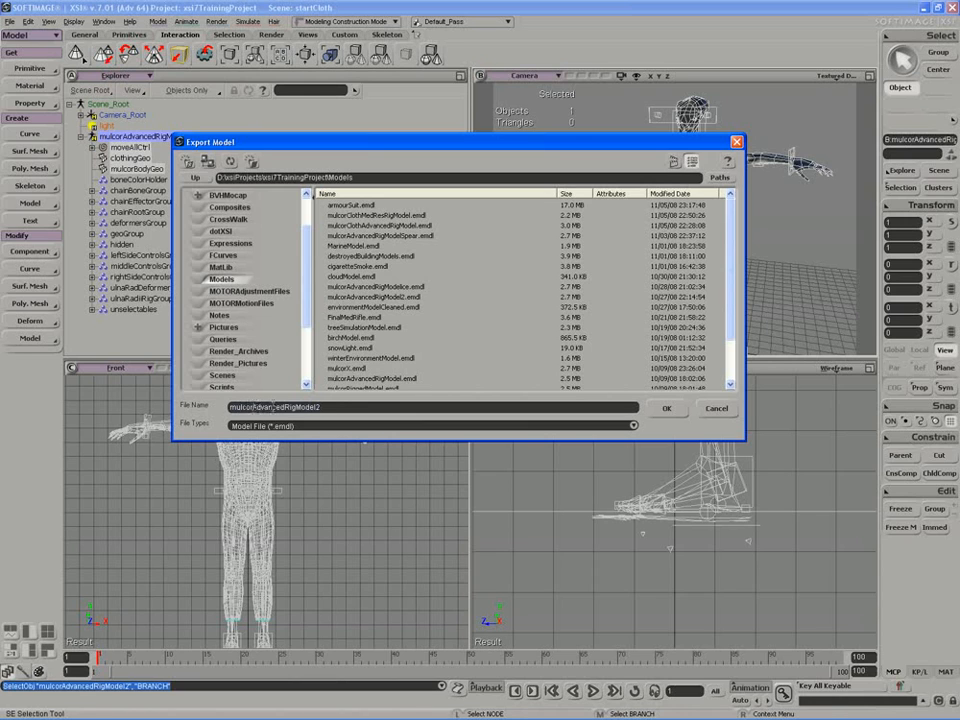
Export the rig as 'mulcorClothAdvancedRigModel2', renaming the Advanced part to low-res, and confirm
{"action": "type", "text": "mulcorClothAdvancedRigModel2"}
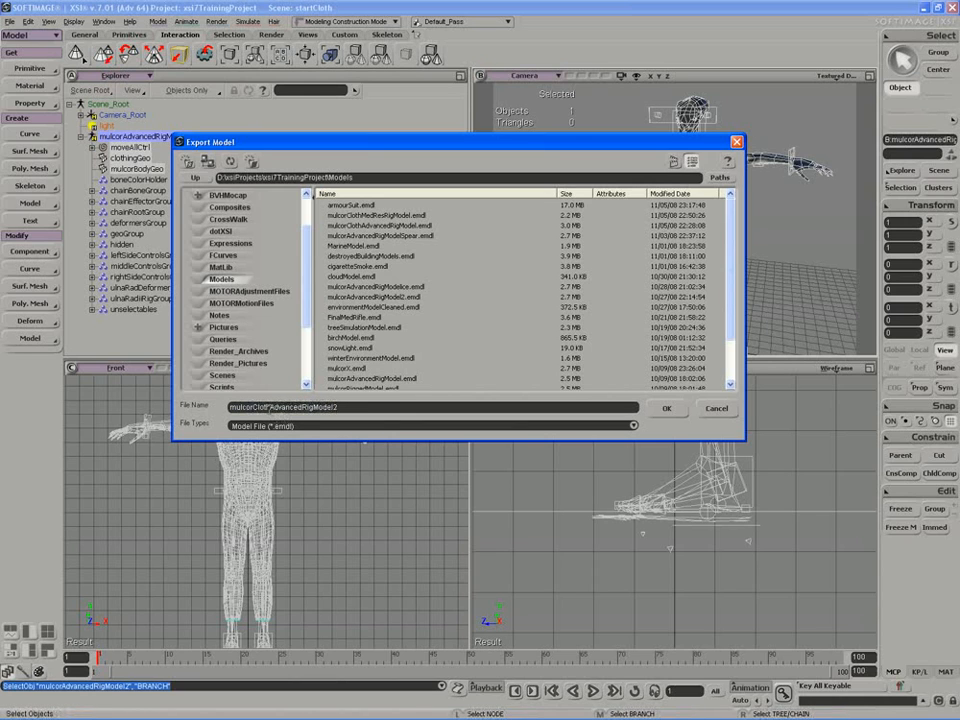
{"action": "double_click", "coordinate": [284, 408]}
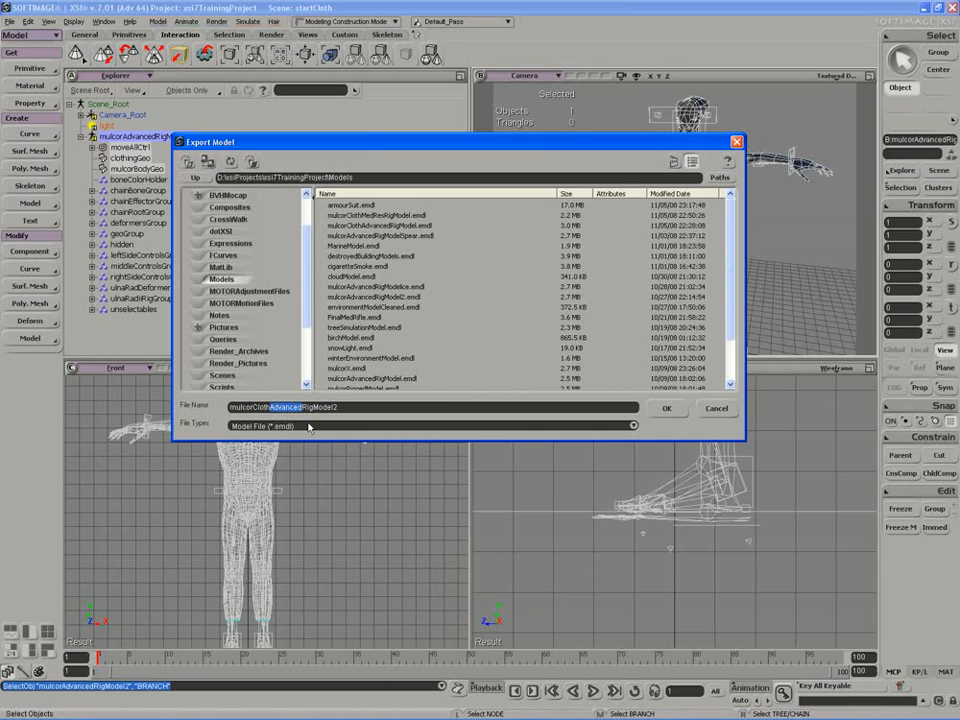
{"action": "mouse_move", "coordinate": [348, 460]}
{"action": "type", "text": "LowRes"}
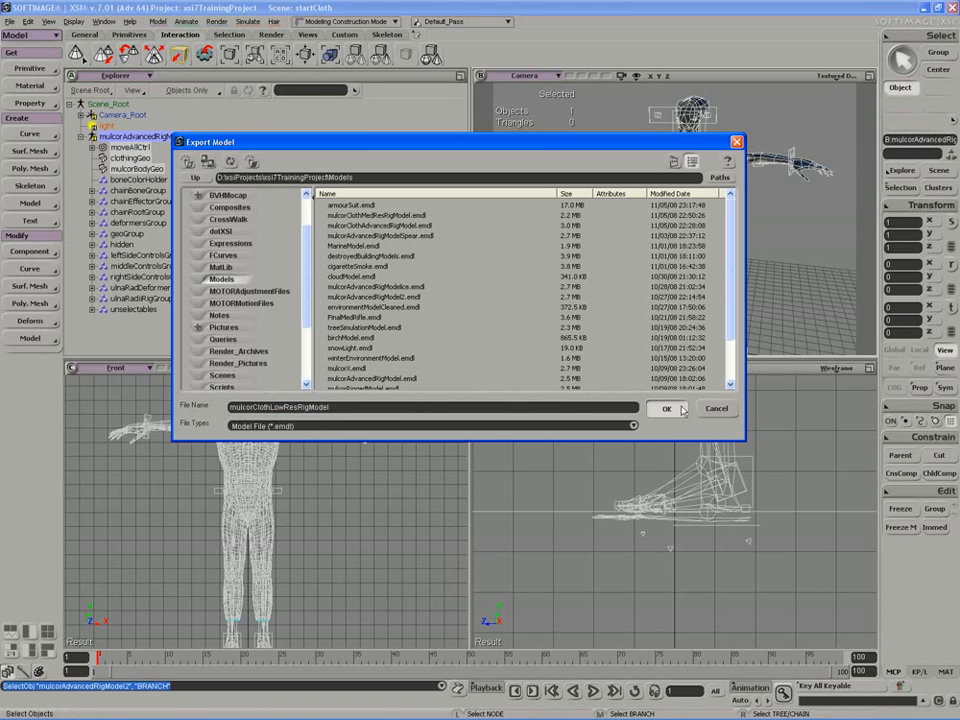
{"action": "left_click", "coordinate": [666, 408]}
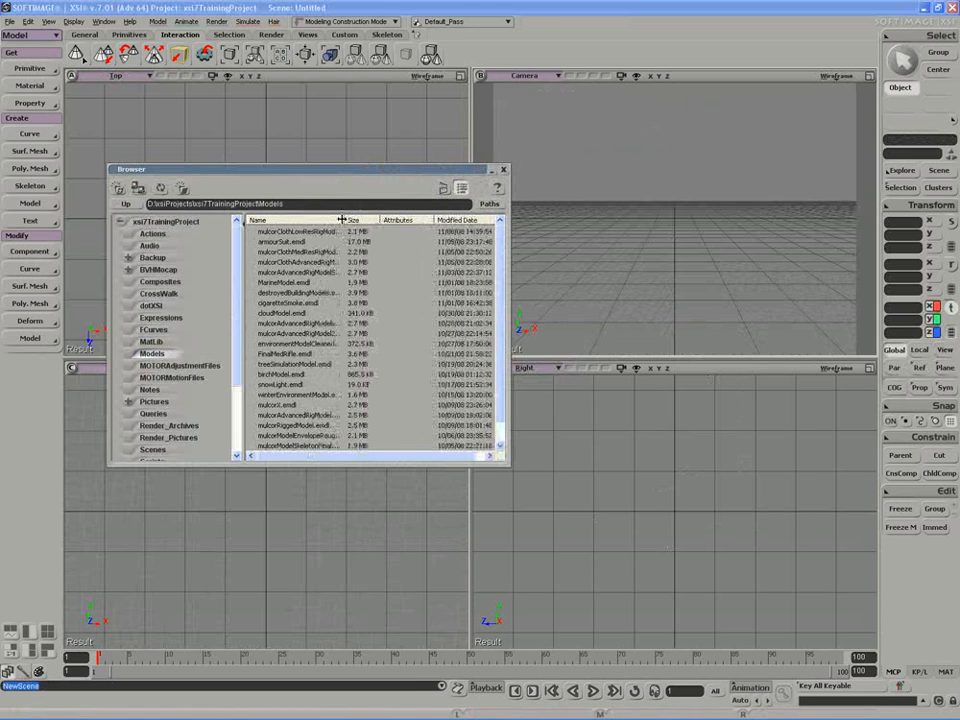
Import the exported low-res .emdl model into the fresh scene
{"action": "double_click", "coordinate": [296, 232]}
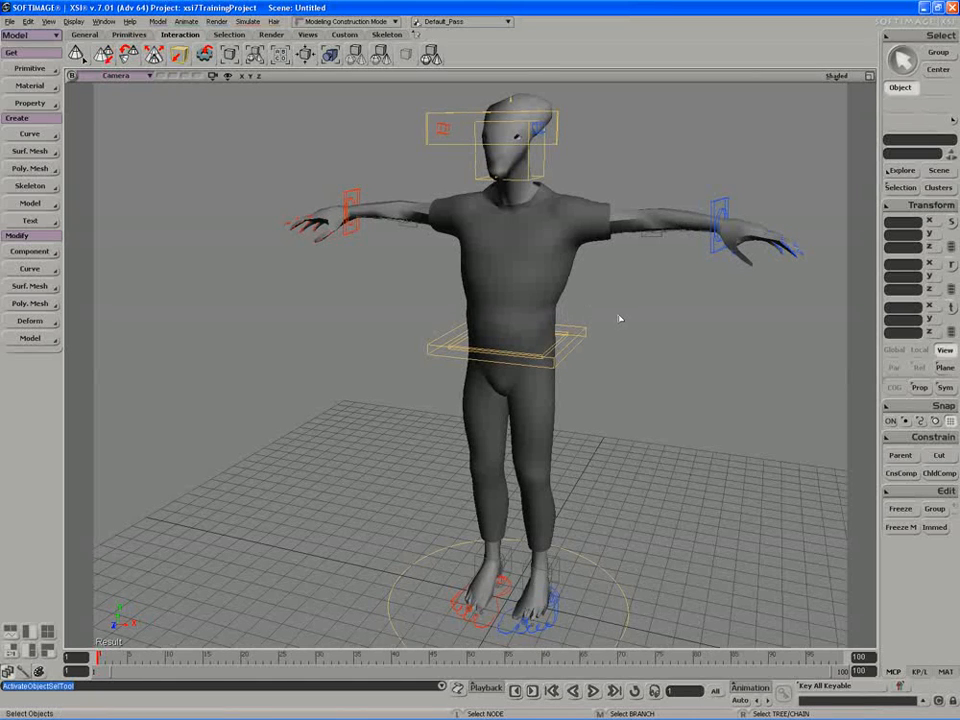
{"action": "mouse_move", "coordinate": [616, 310]}
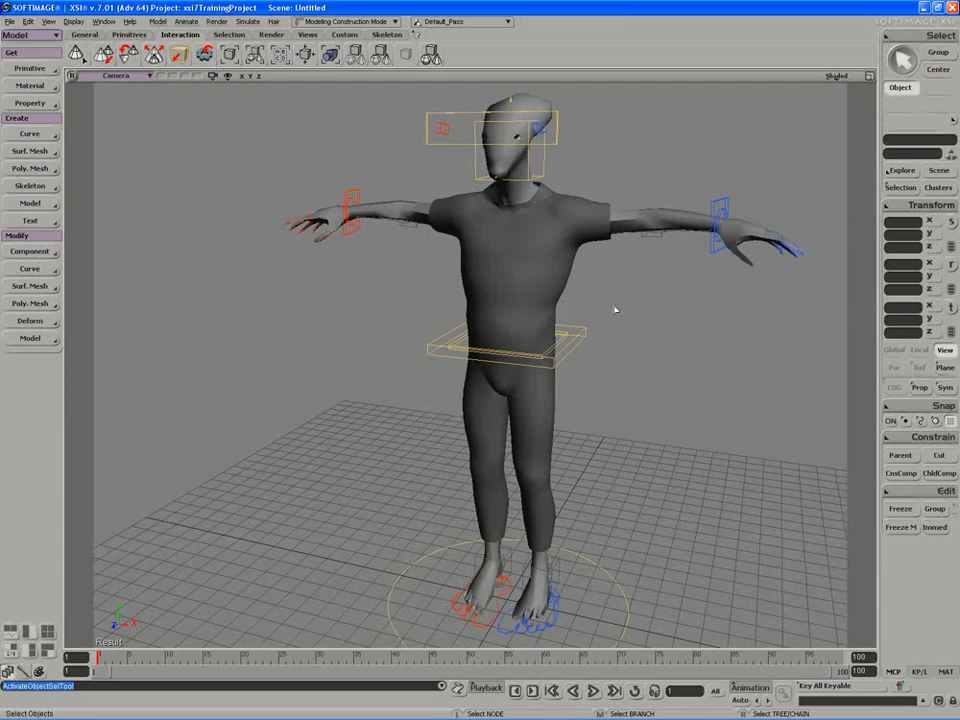